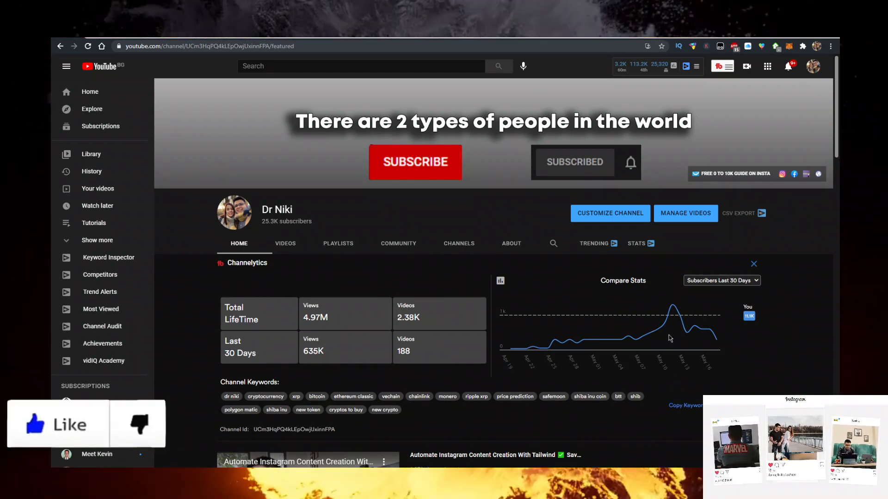
mouse_move(693, 326)
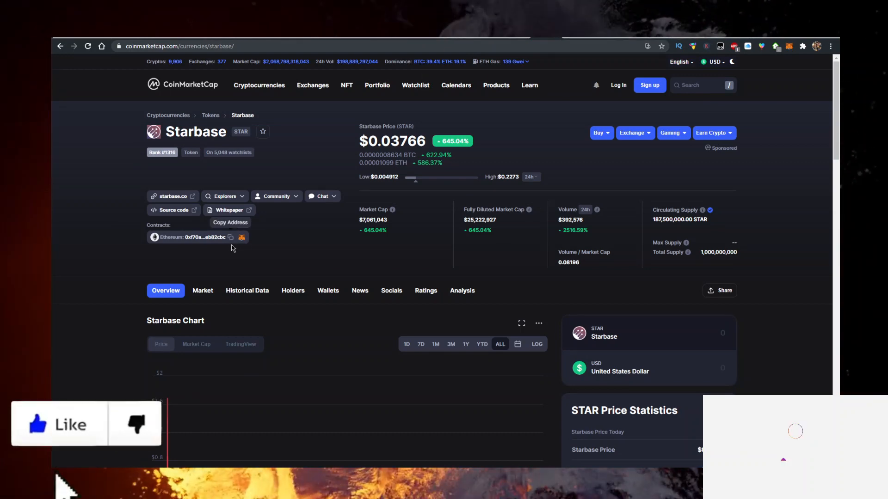
Copy Starbase's Ethereum contract address from its CoinMarketCap page
left_click(230, 237)
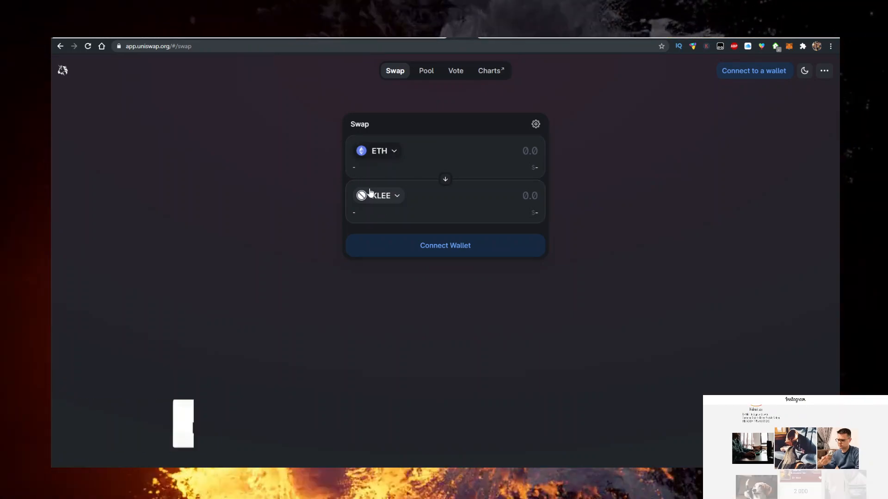
Import the STAR token by contract address as the token received for ETH
left_click(379, 195)
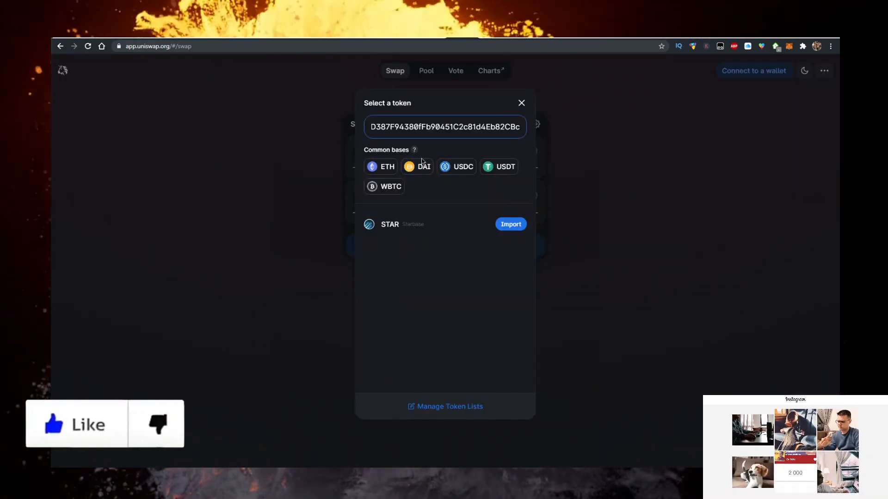
left_click(510, 223)
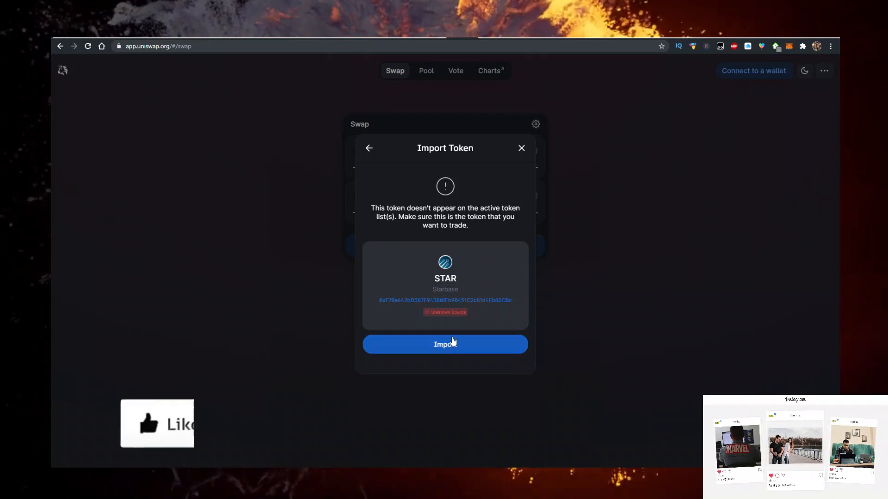
left_click(444, 344)
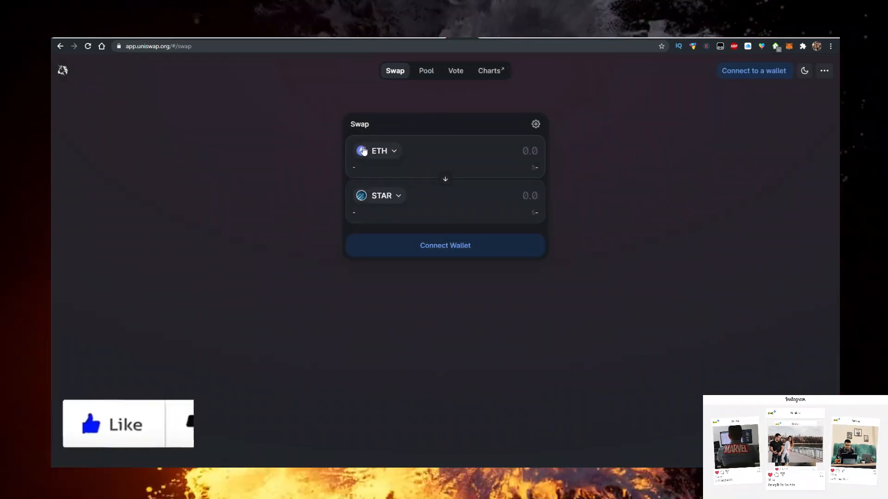